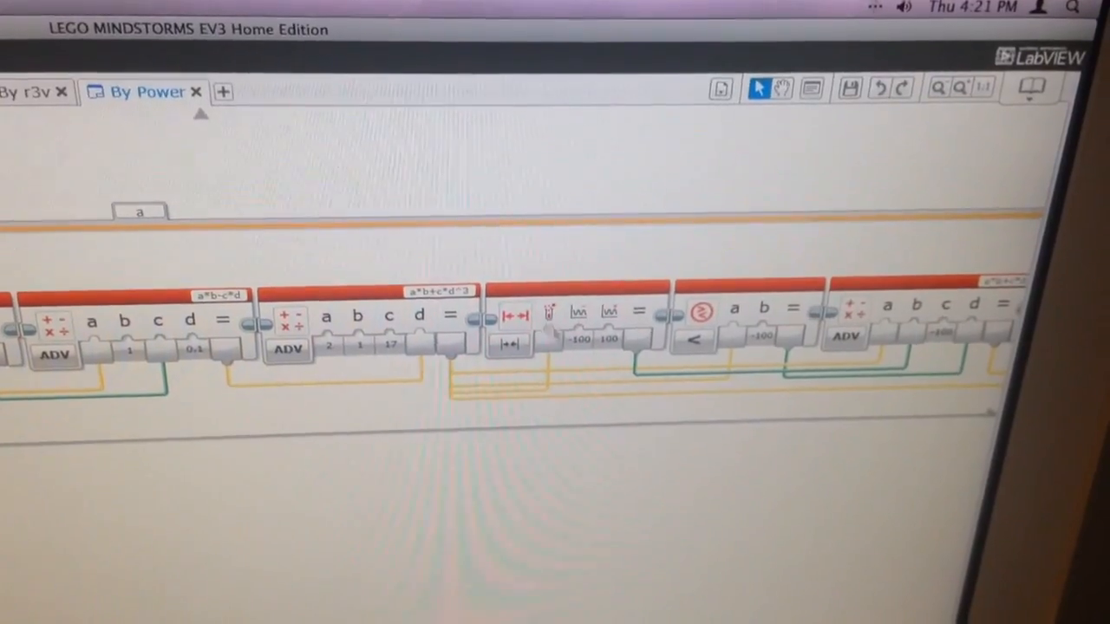
left_click(63, 92)
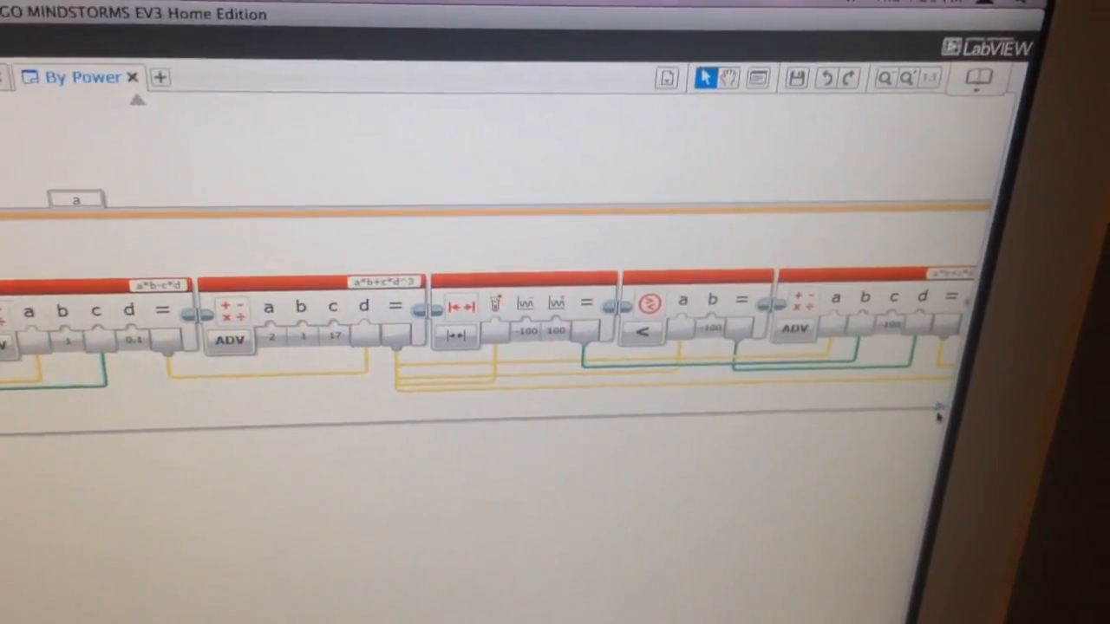